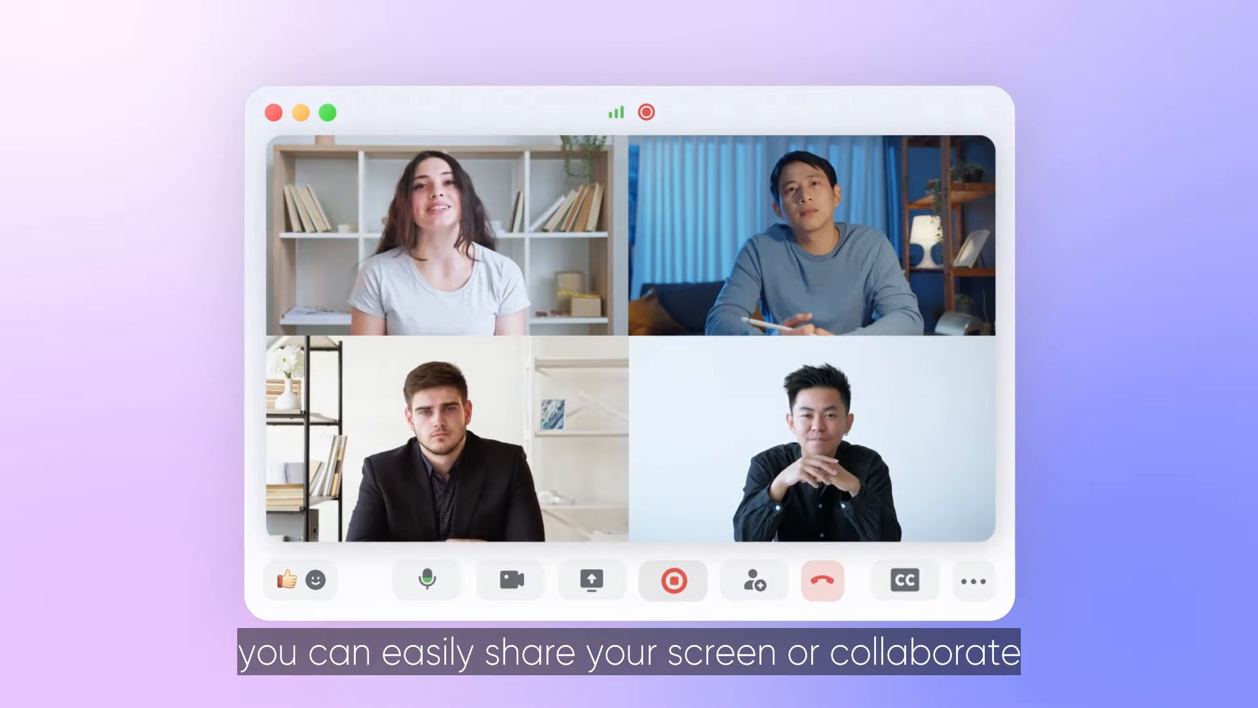
Share the Project Introduction cloud document with the meeting from Share Docs
click(591, 579)
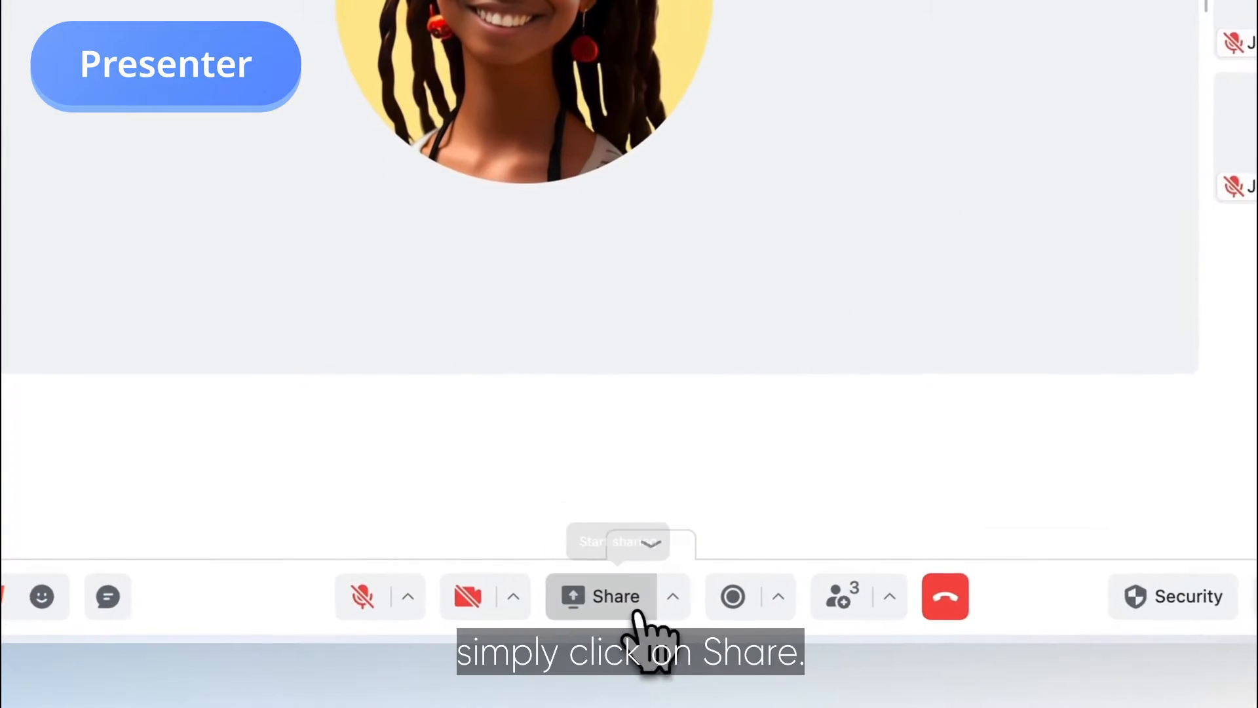
click(601, 596)
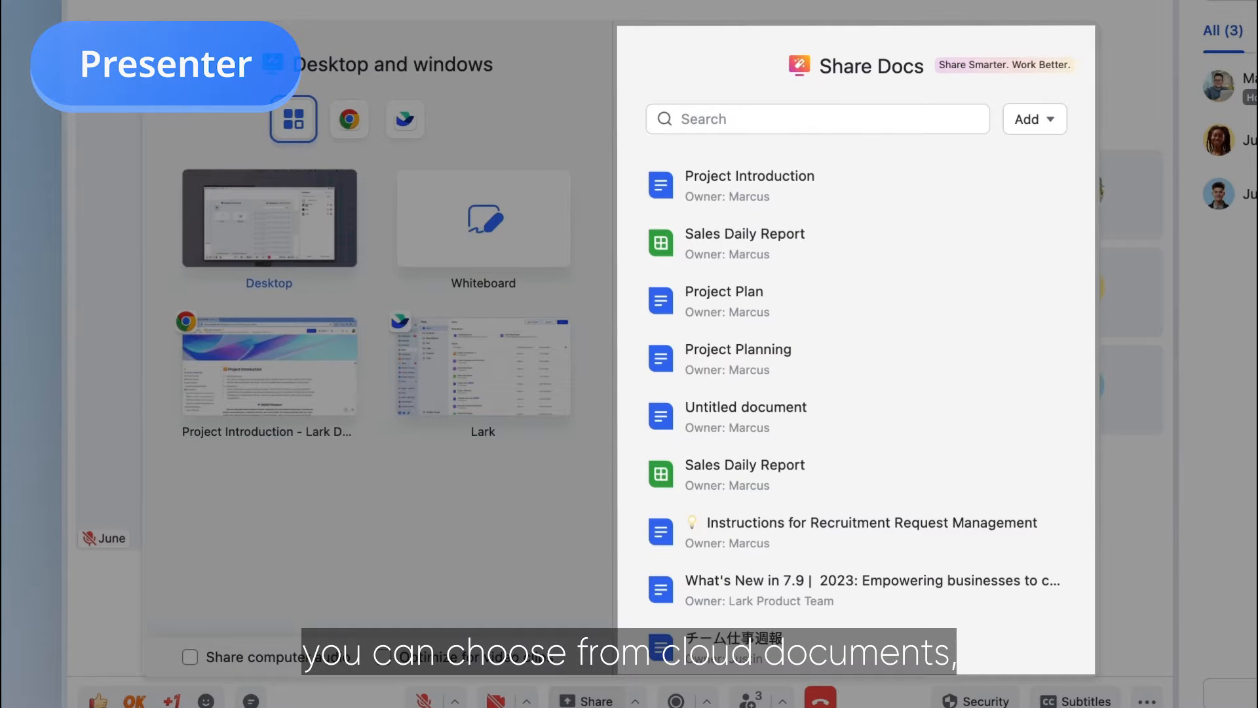
click(1034, 120)
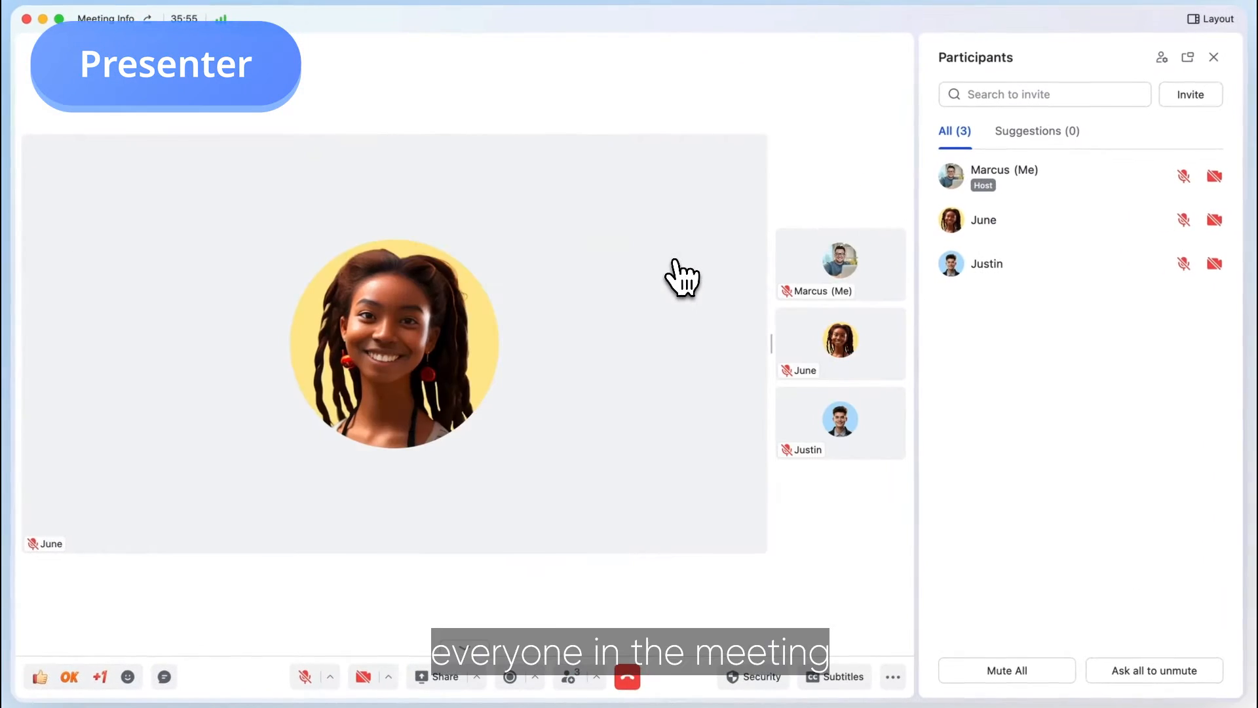
Browse the shared document independently around the Background heading, then follow the presenter again
click(444, 676)
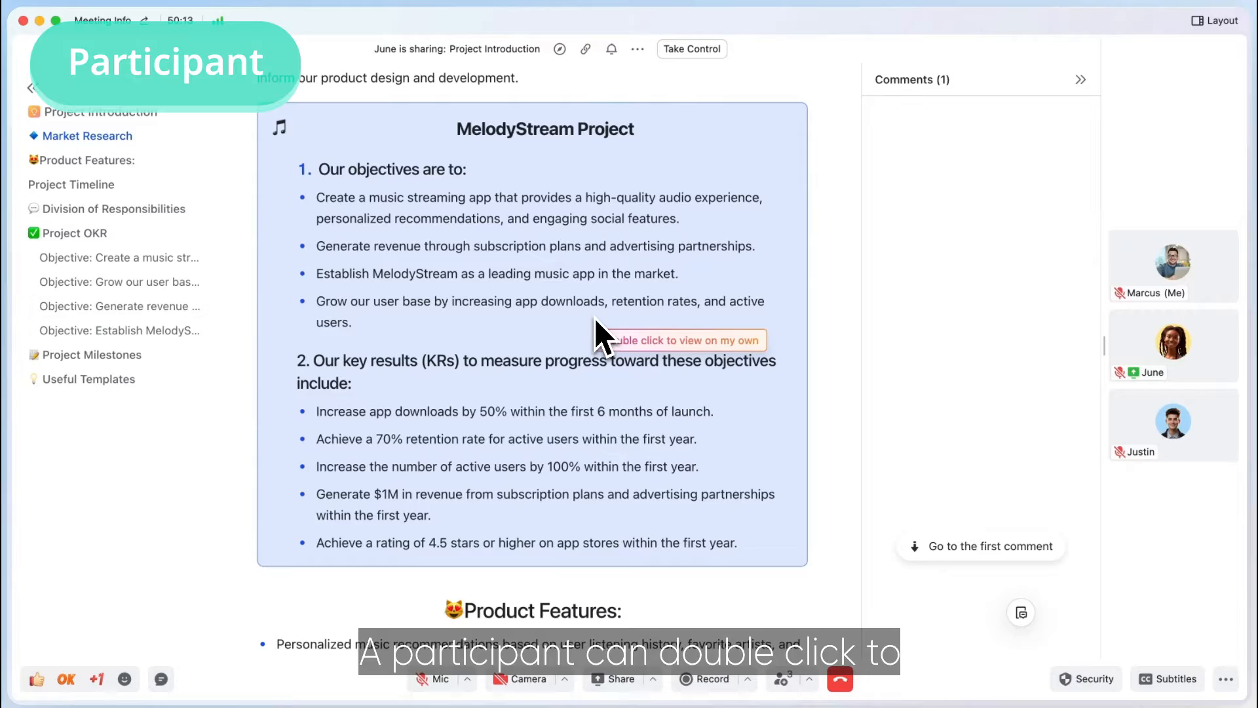
double_click(606, 329)
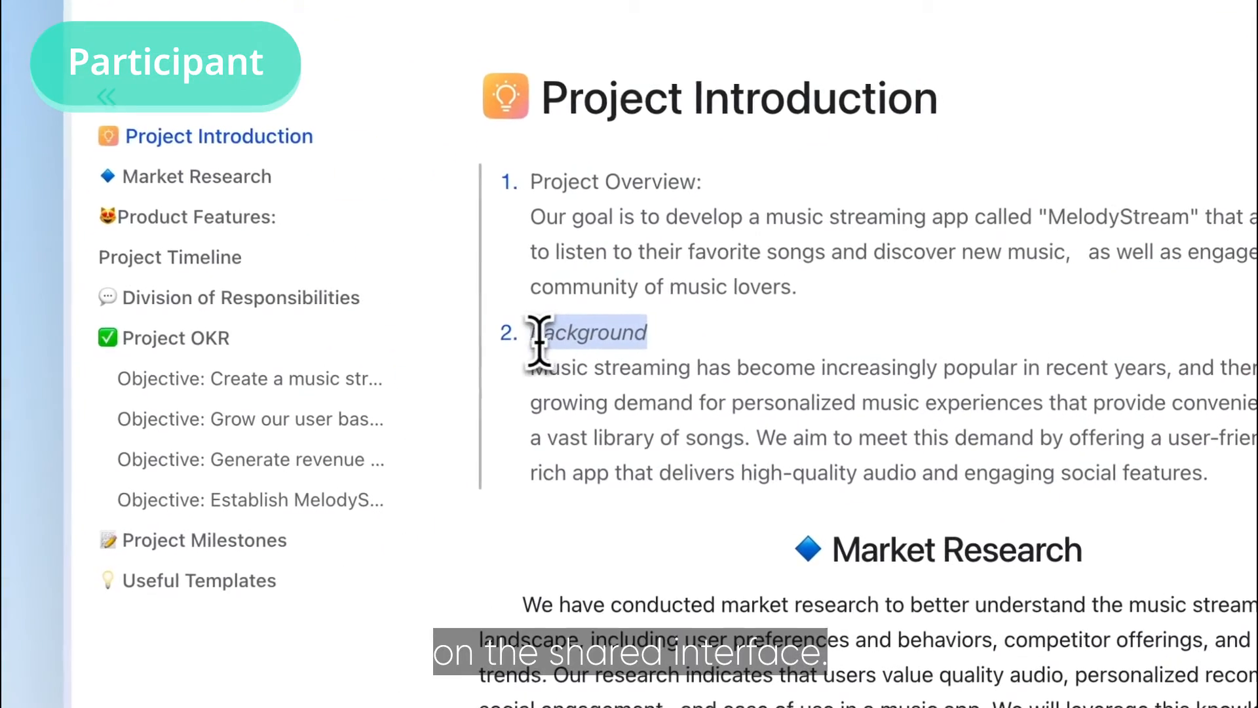
double_click(588, 331)
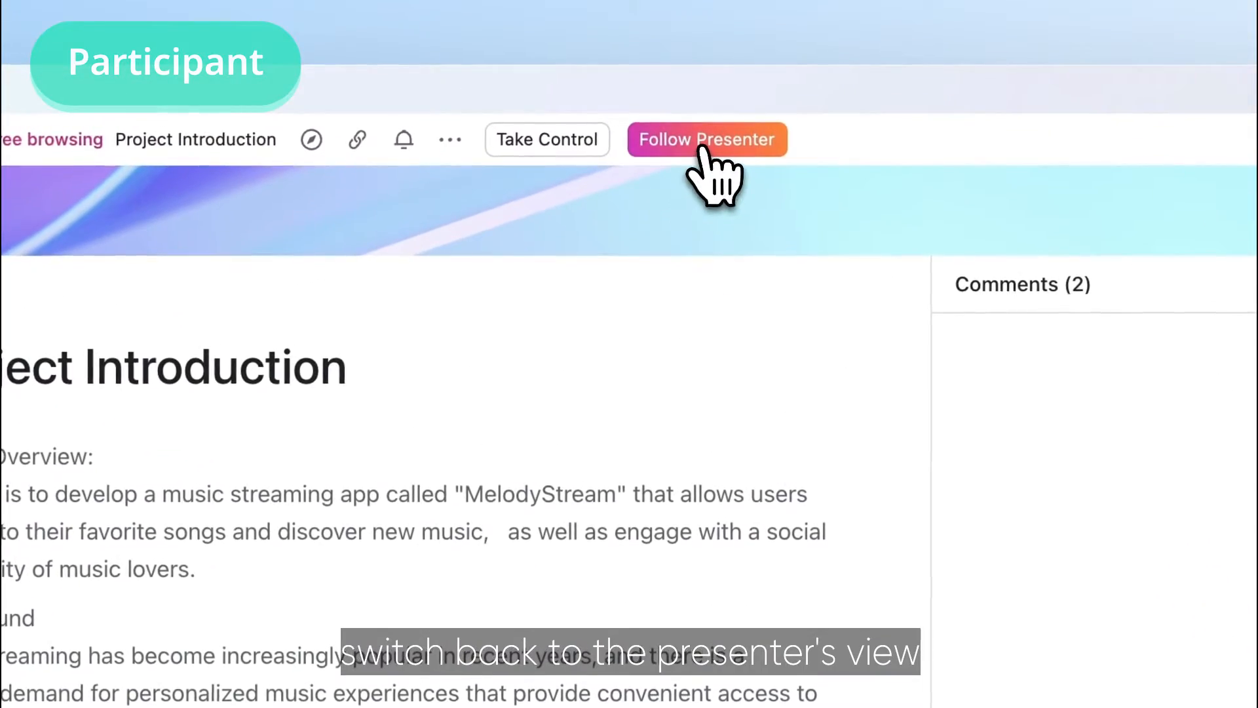
click(706, 139)
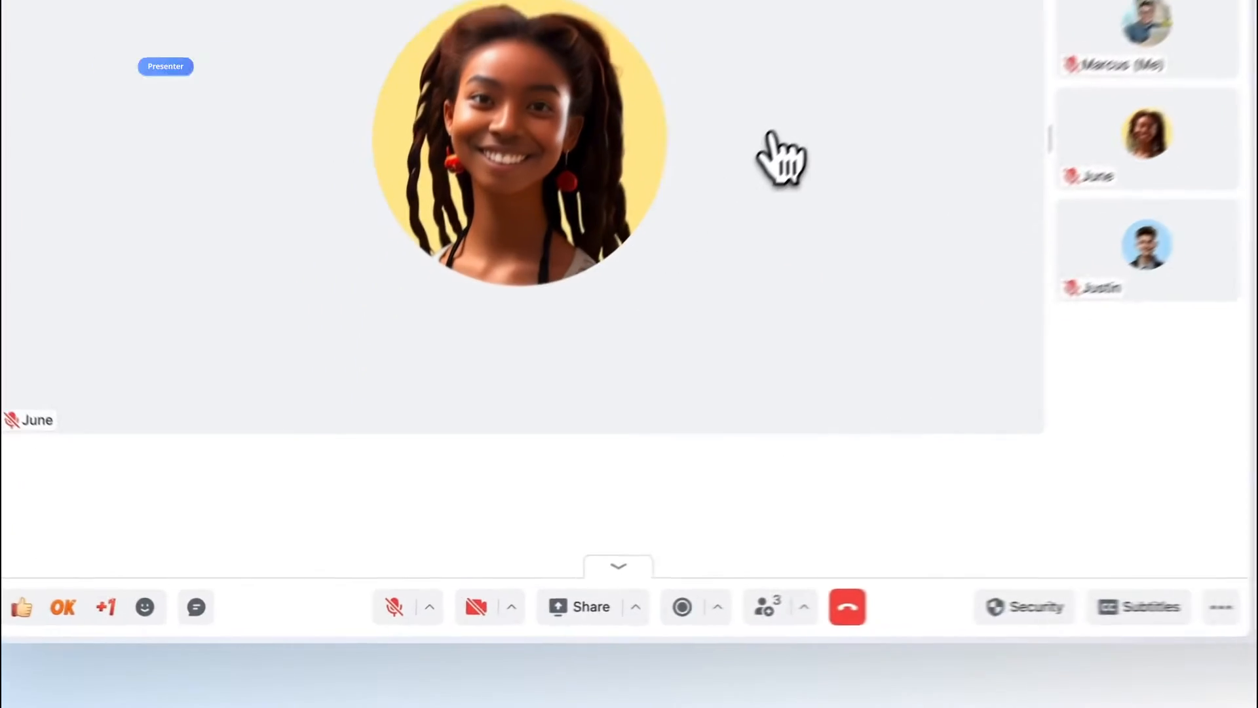
mouse_move(591, 606)
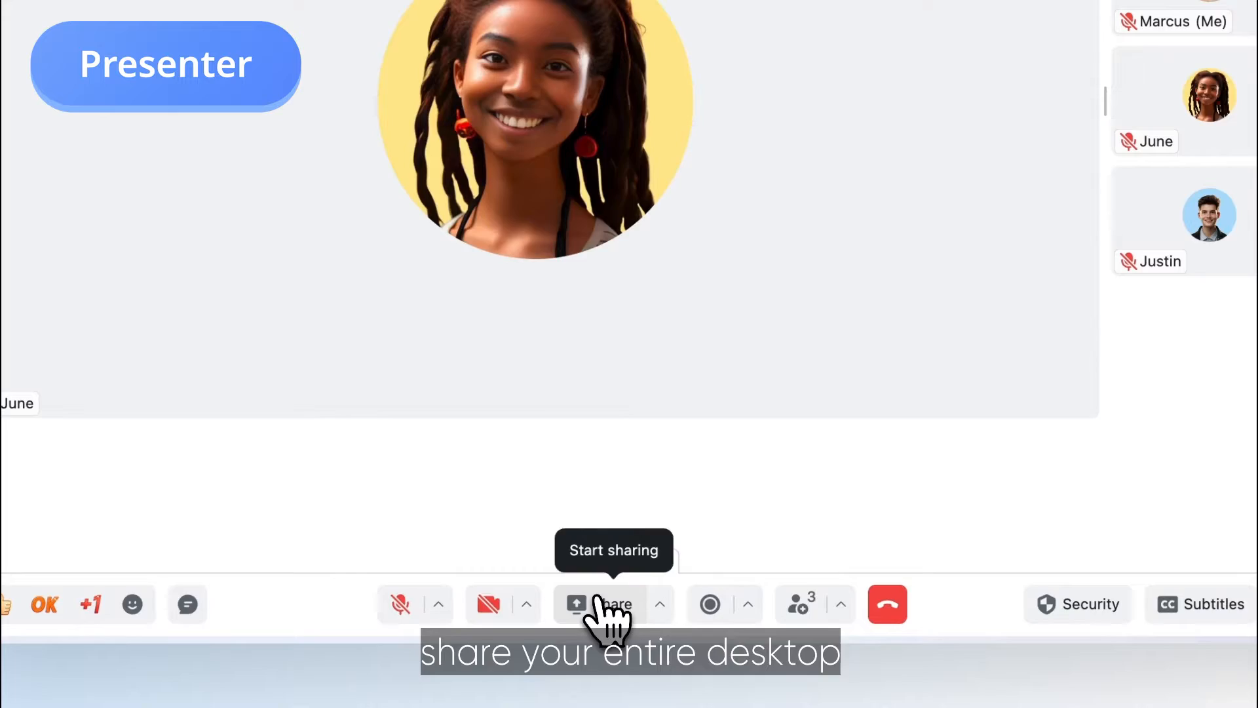
Share the entire desktop with computer audio turned on
click(577, 602)
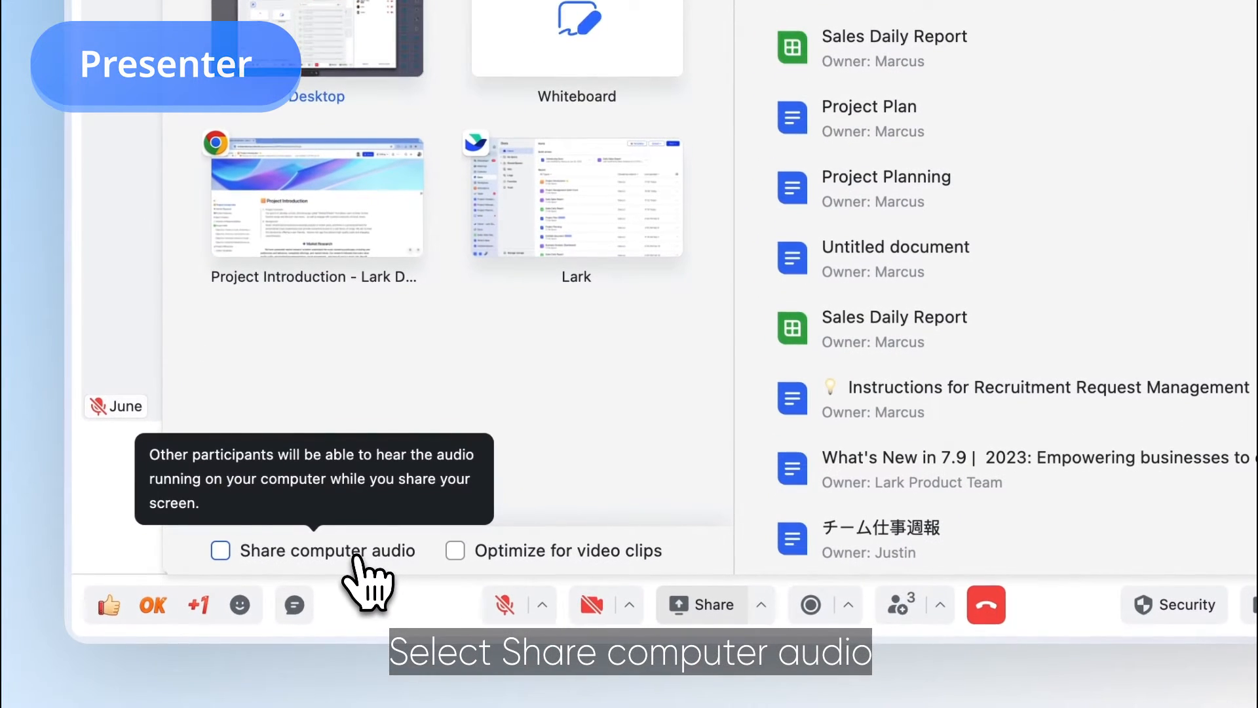
click(220, 550)
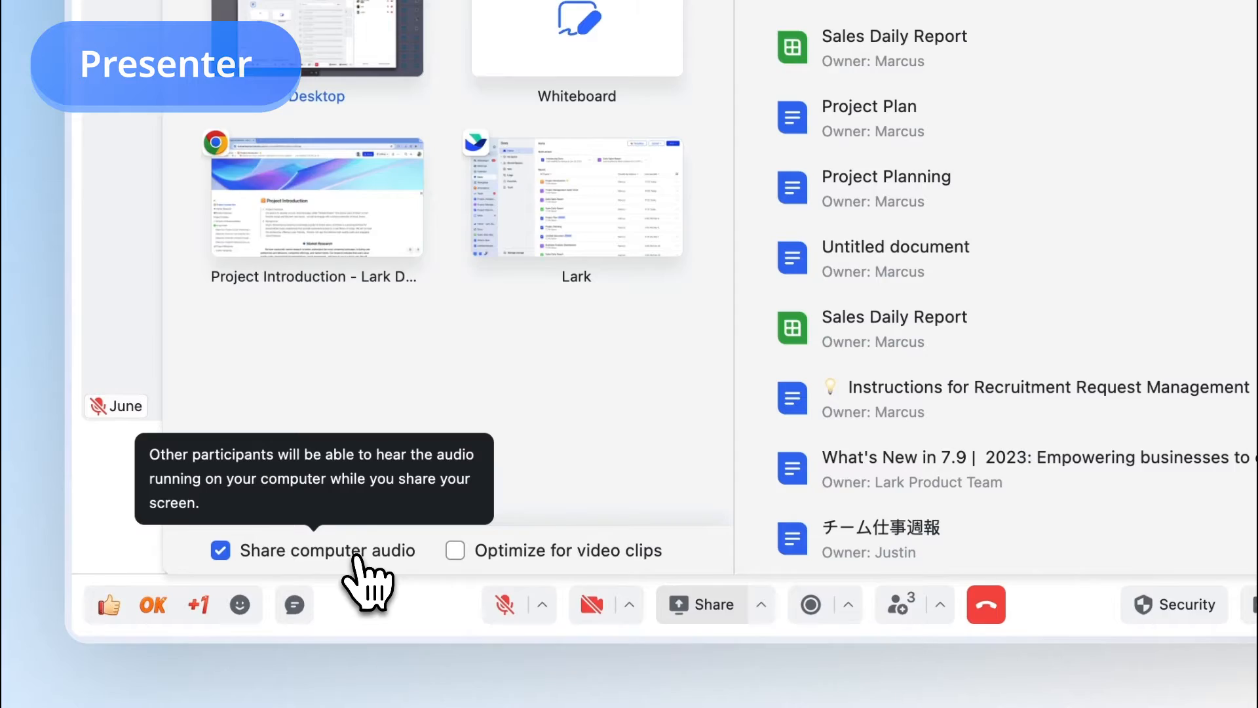
click(896, 604)
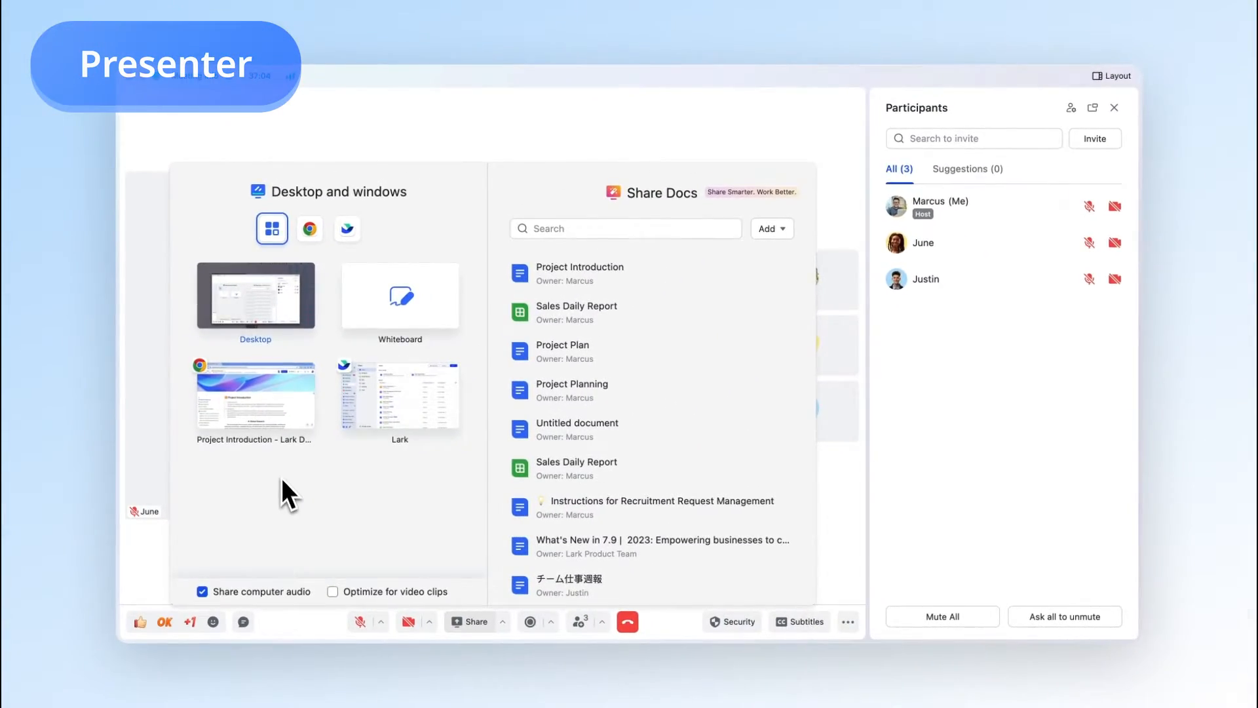
click(254, 395)
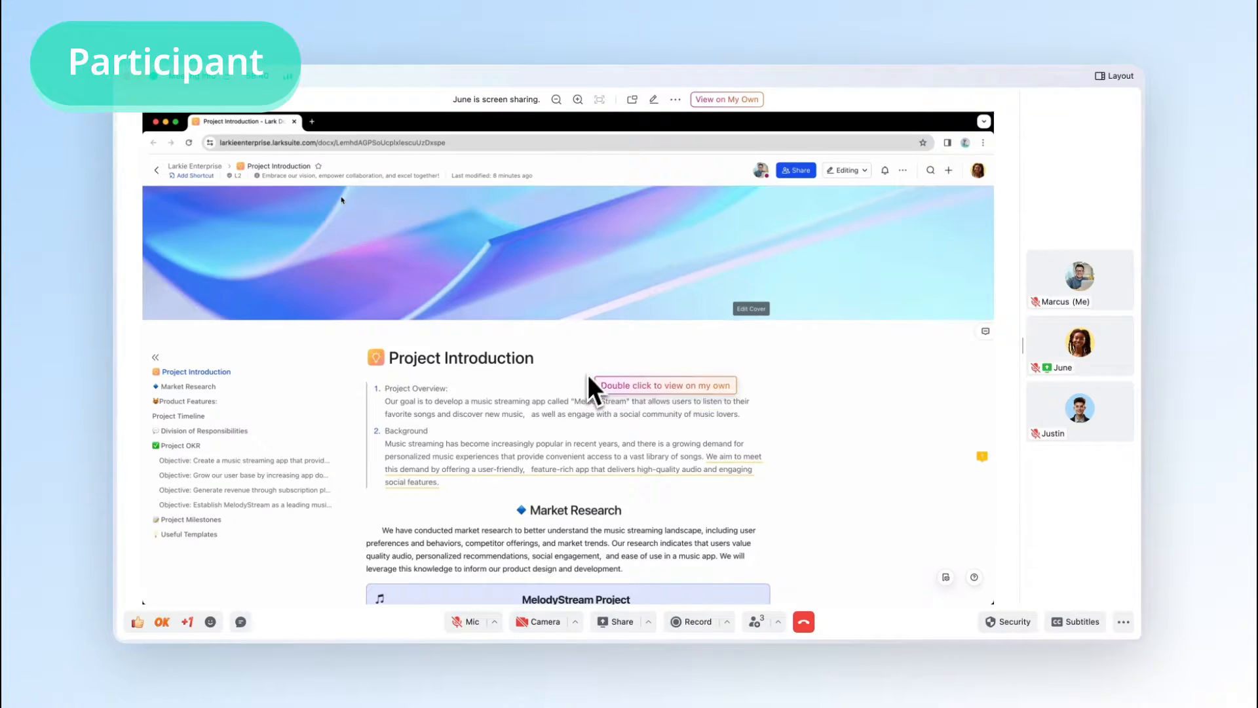
Check the presenter's sharing toolbar showing the active desktop share with audio
click(653, 98)
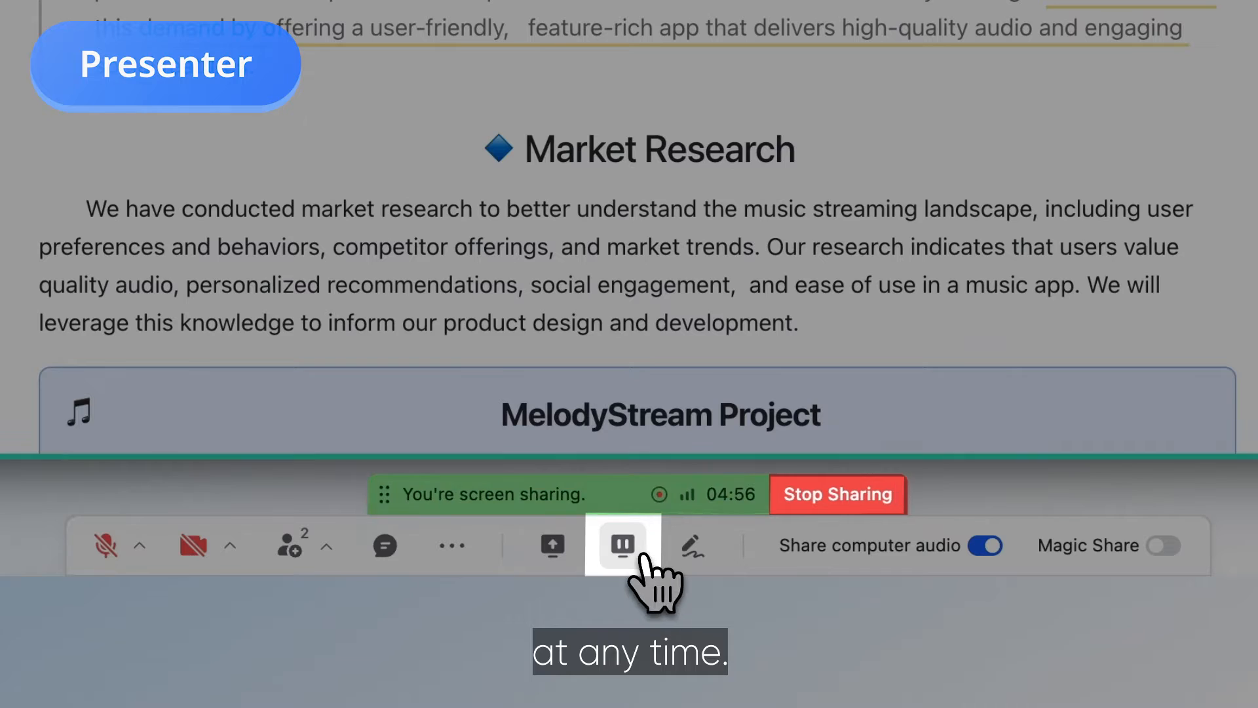
Pause the screen share and, as participant, view the shared screen on my own
click(621, 545)
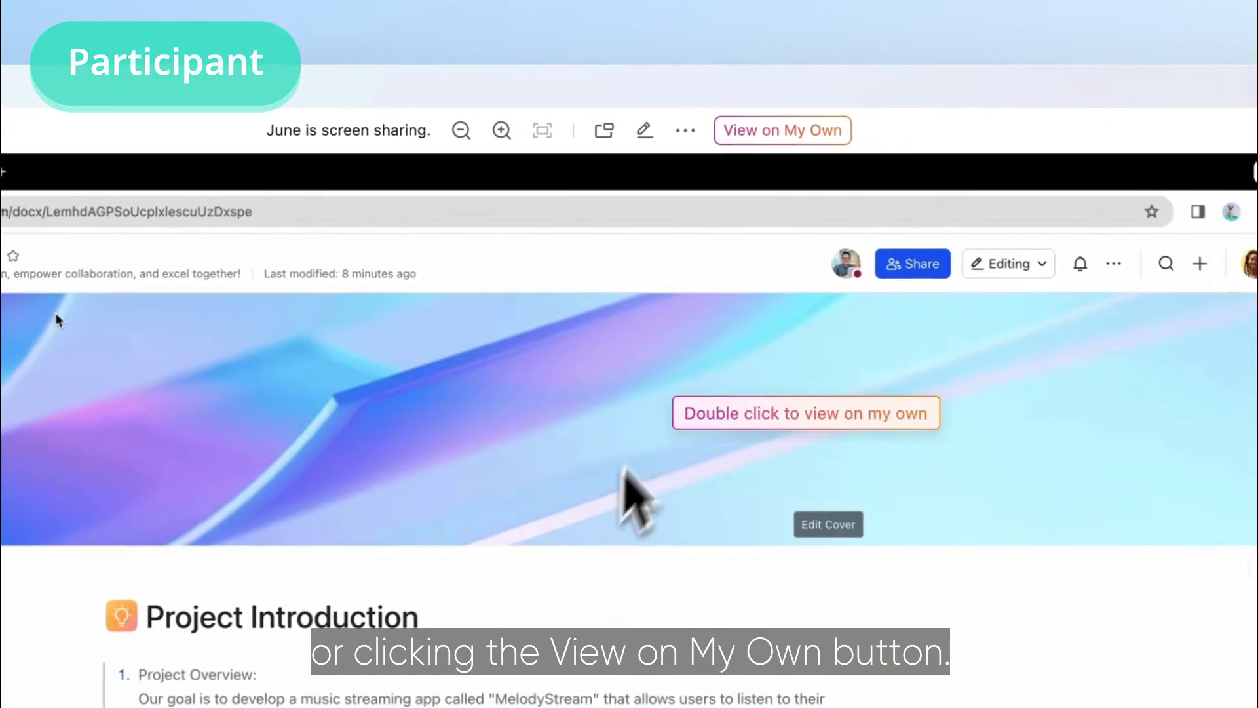
click(781, 130)
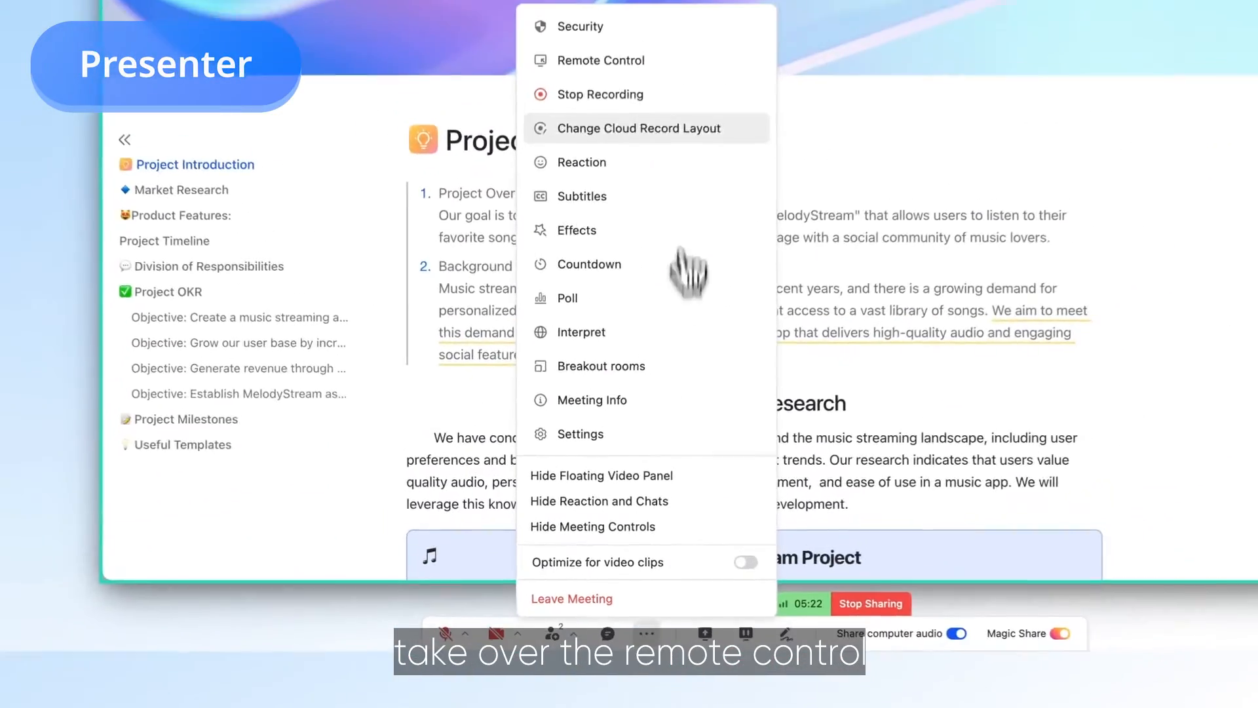
Hand June mouse and keyboard remote control, then request remote control as a participant
click(600, 60)
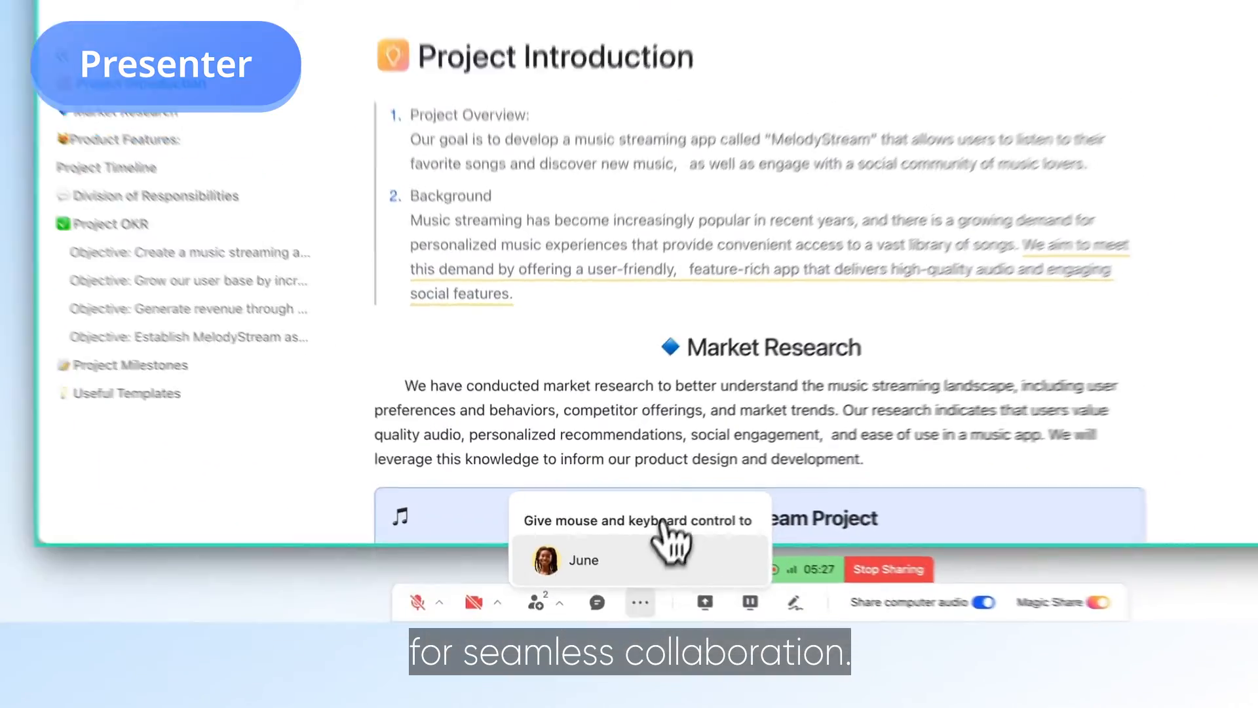
click(582, 560)
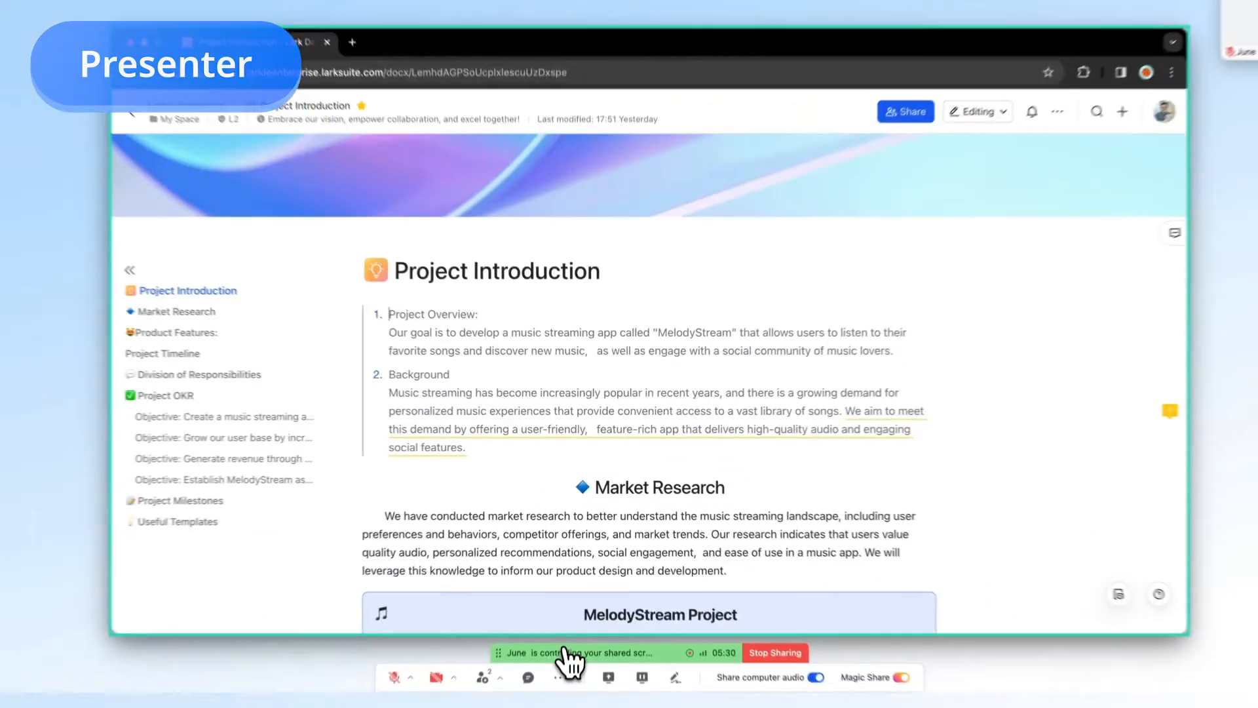
click(685, 53)
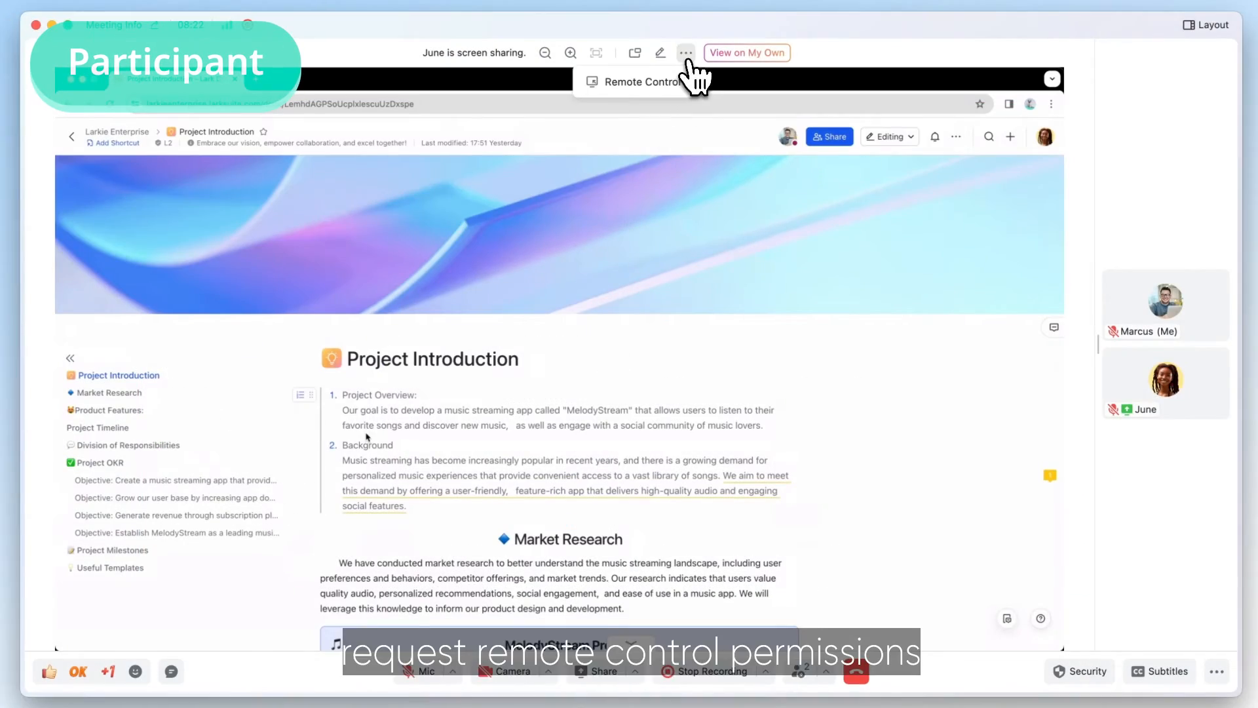
click(638, 81)
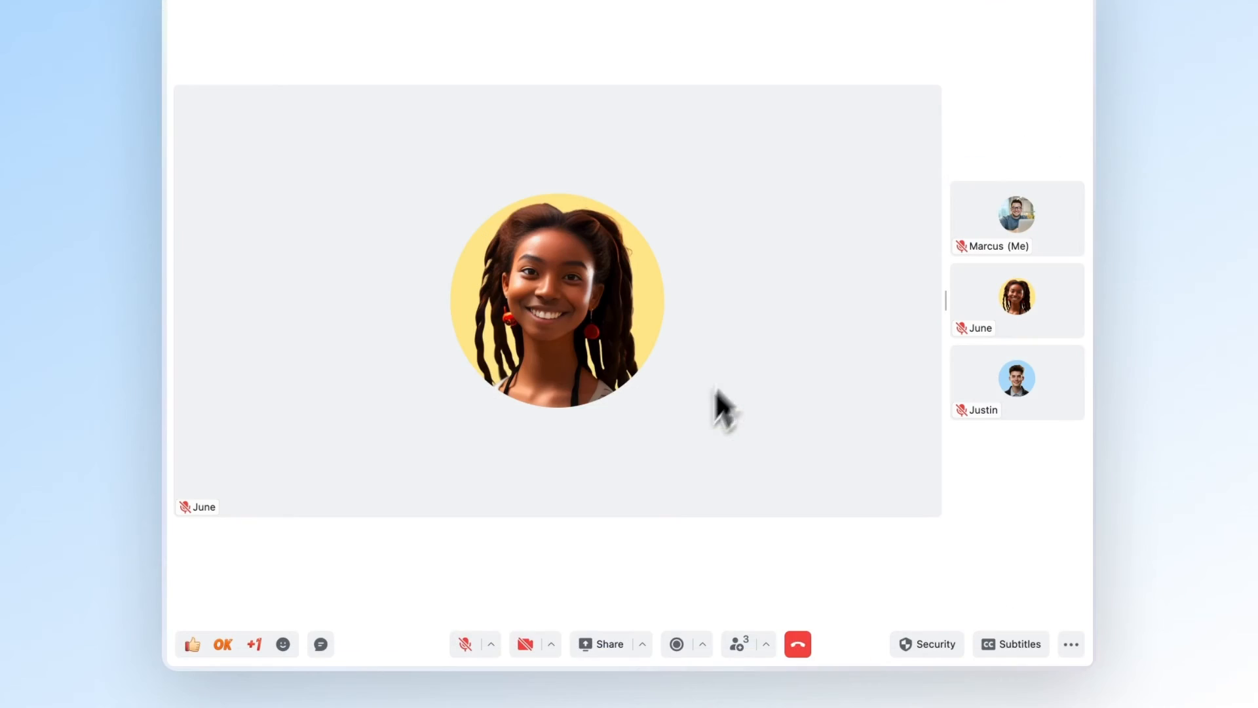
Share a whiteboard with the meeting for collaborative sketching
click(609, 643)
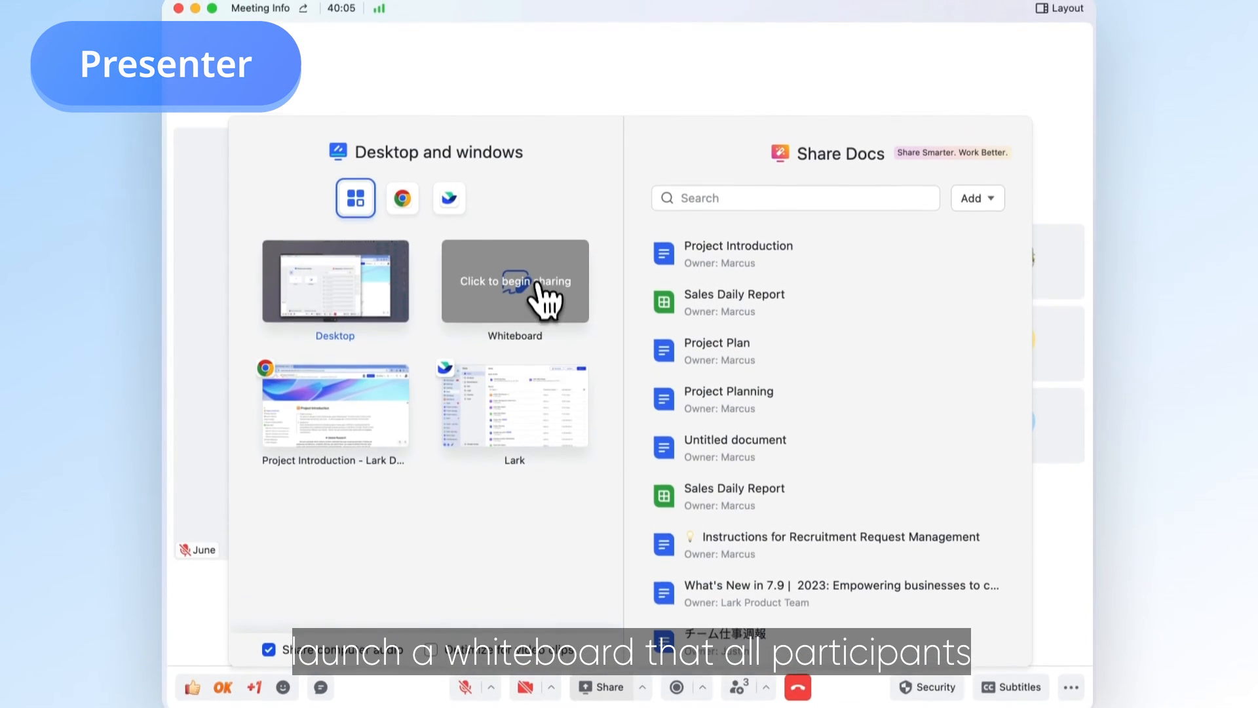
click(514, 281)
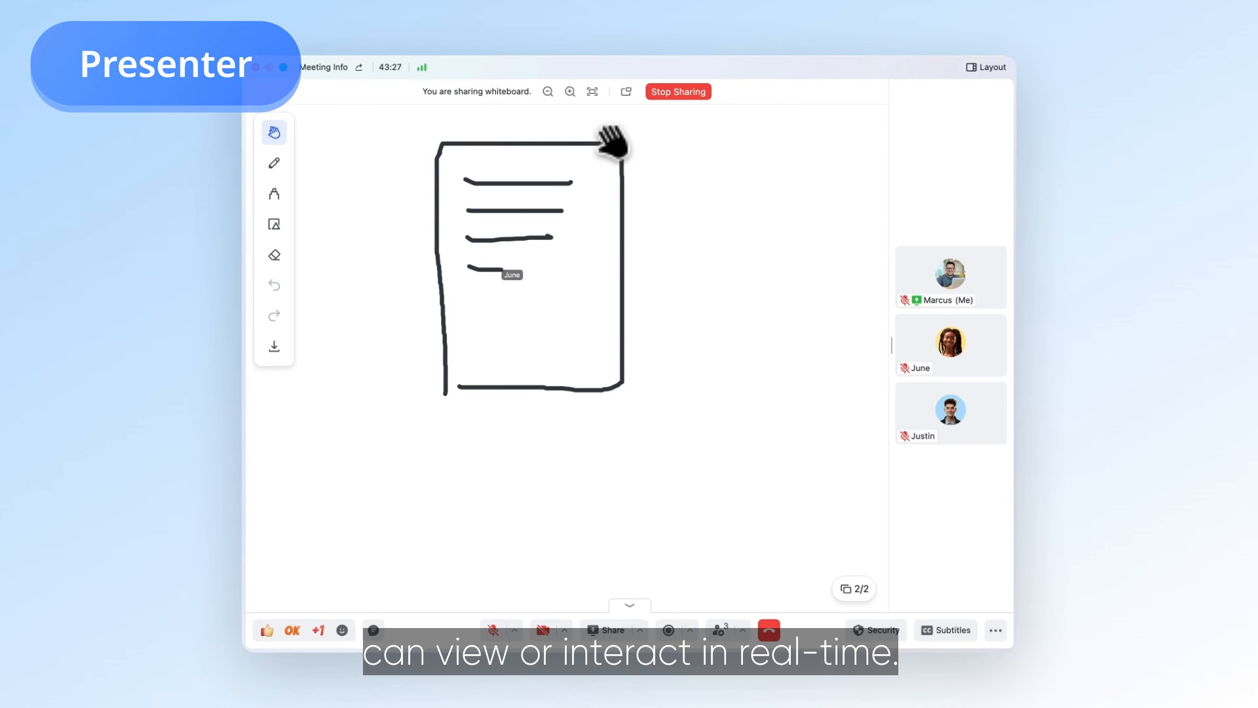